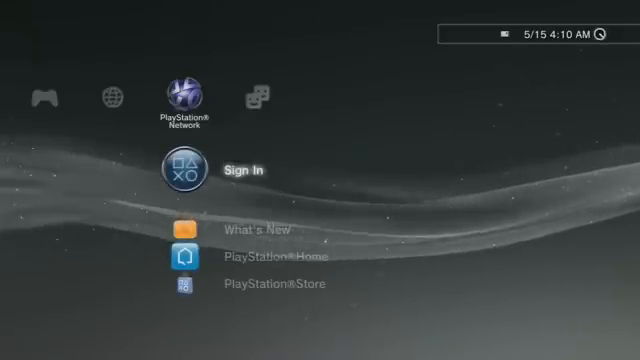
Attempt PlayStation Network sign-in, which reports the password is no longer valid
click(182, 166)
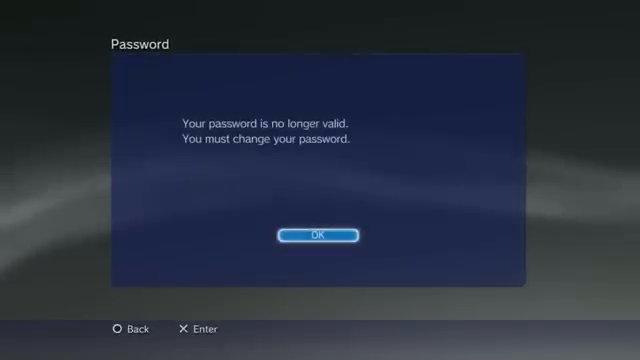
Acknowledge the expired-password notice, enter and confirm the new password, and accept Update completed
click(312, 236)
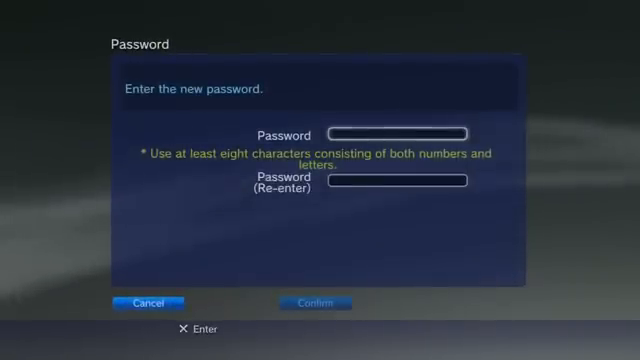
click(316, 304)
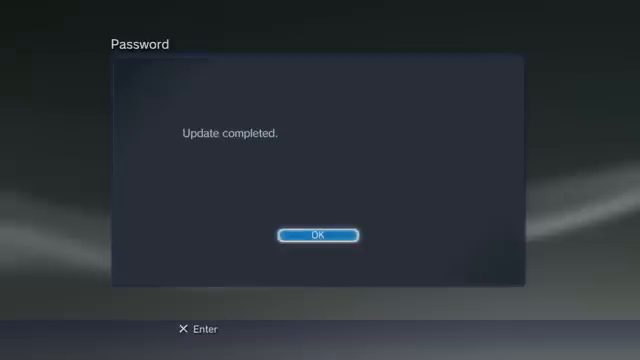
click(318, 234)
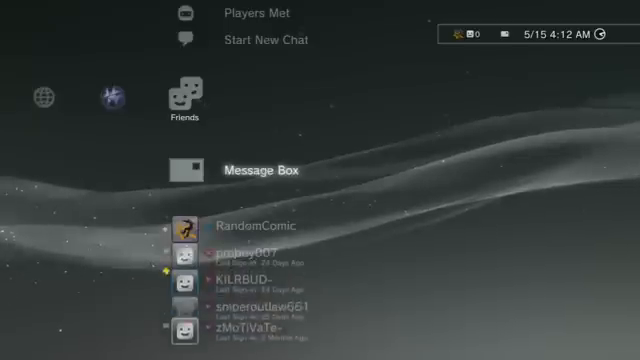
Open the Message Box under Friends showing Received, Sent and Create Message
click(188, 168)
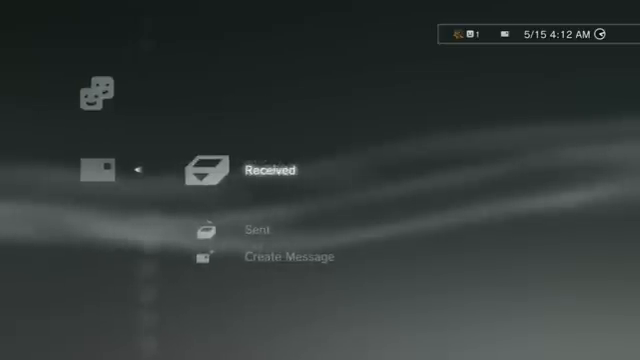